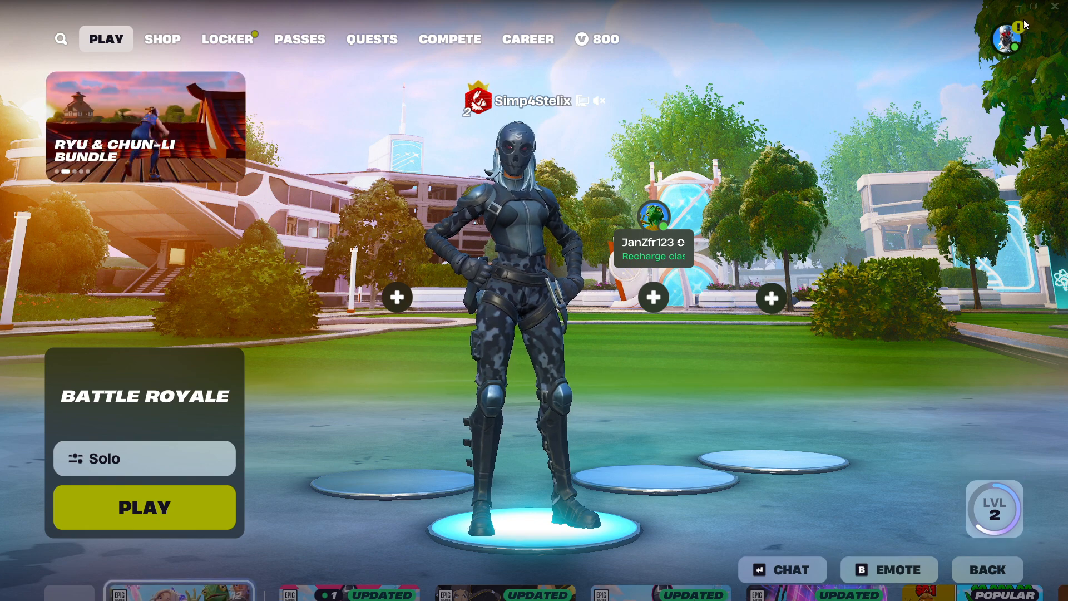
Step: Set Fortnite's Video rendering mode to PERFORMANCE - LOWER GRAPHICAL FIDELITY
left_click(1004, 36)
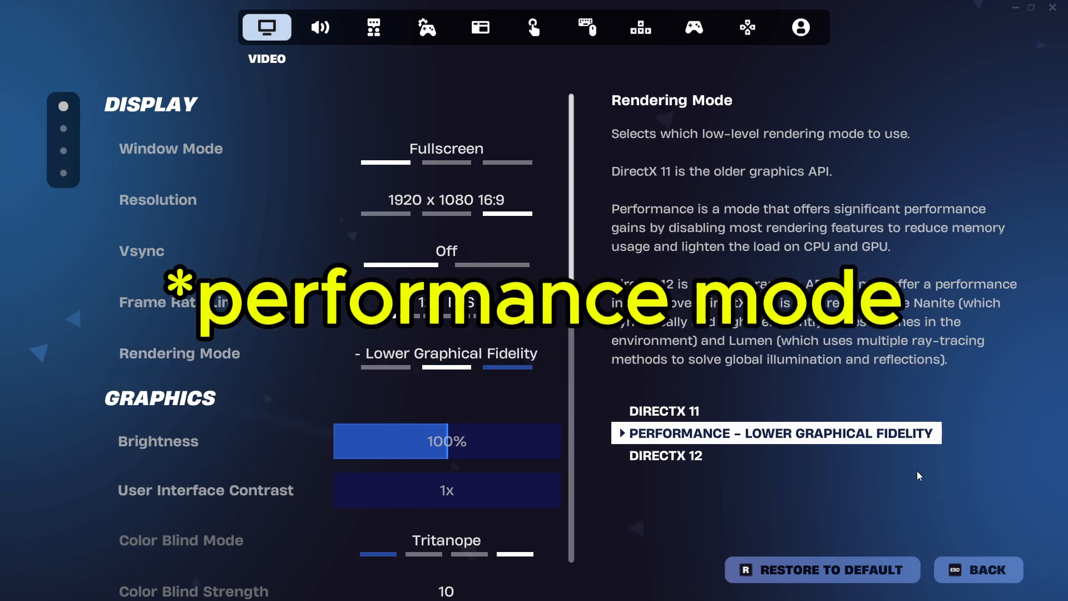
left_click(774, 433)
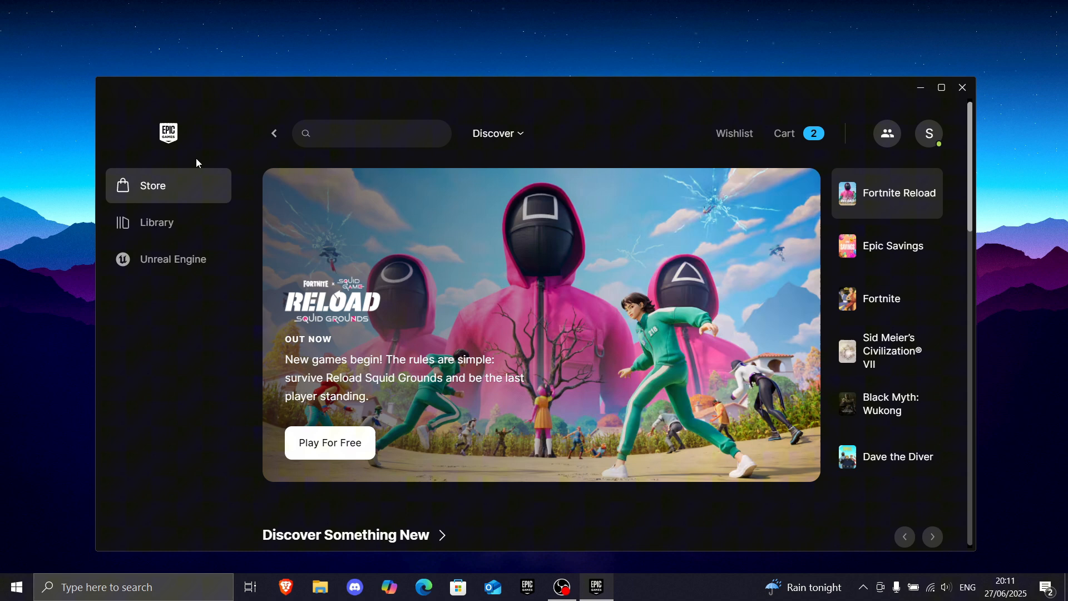
Step: Open Fortnite's Library options to confirm Pre-download Streamed Assets is enabled
left_click(155, 222)
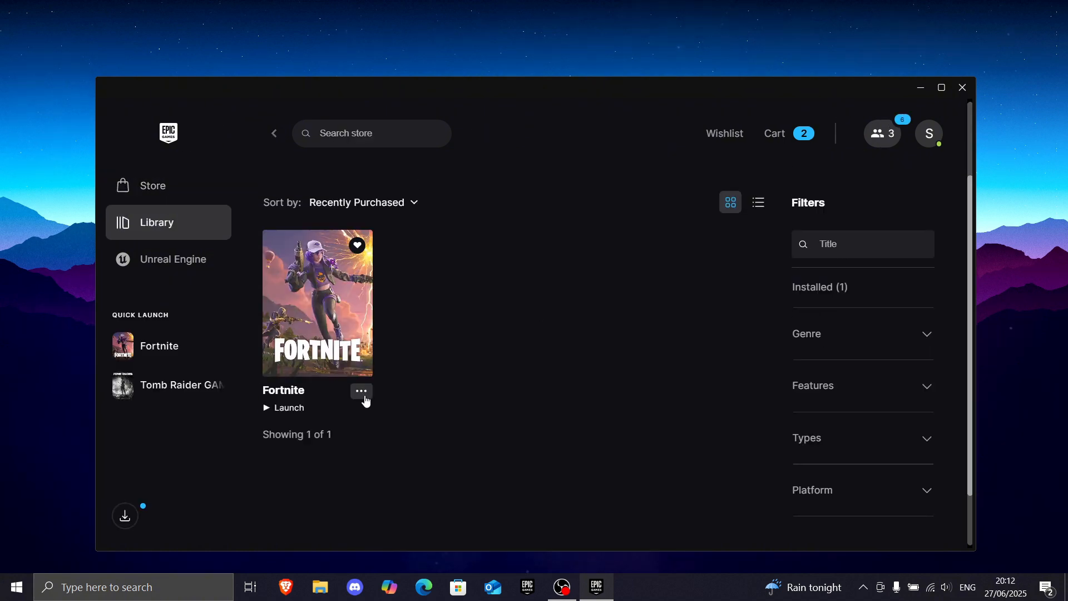
left_click(360, 391)
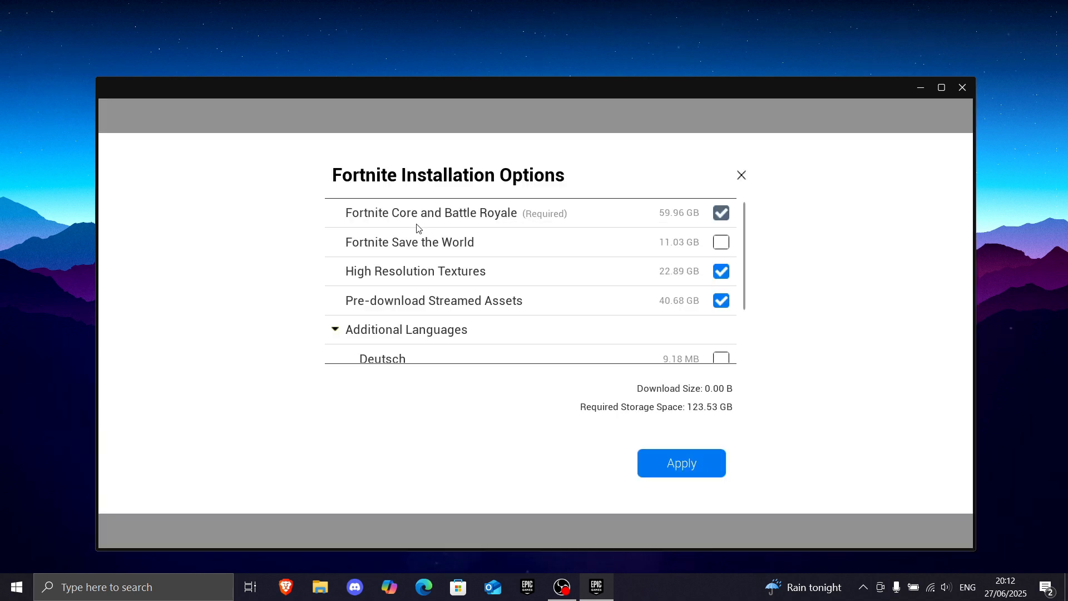
mouse_move(510, 323)
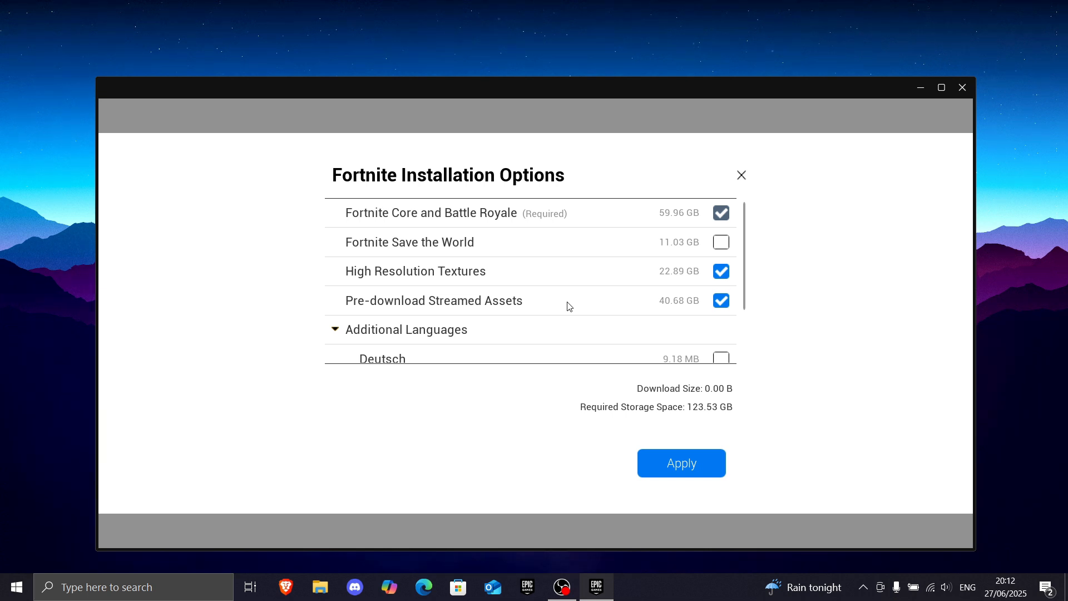
mouse_move(349, 301)
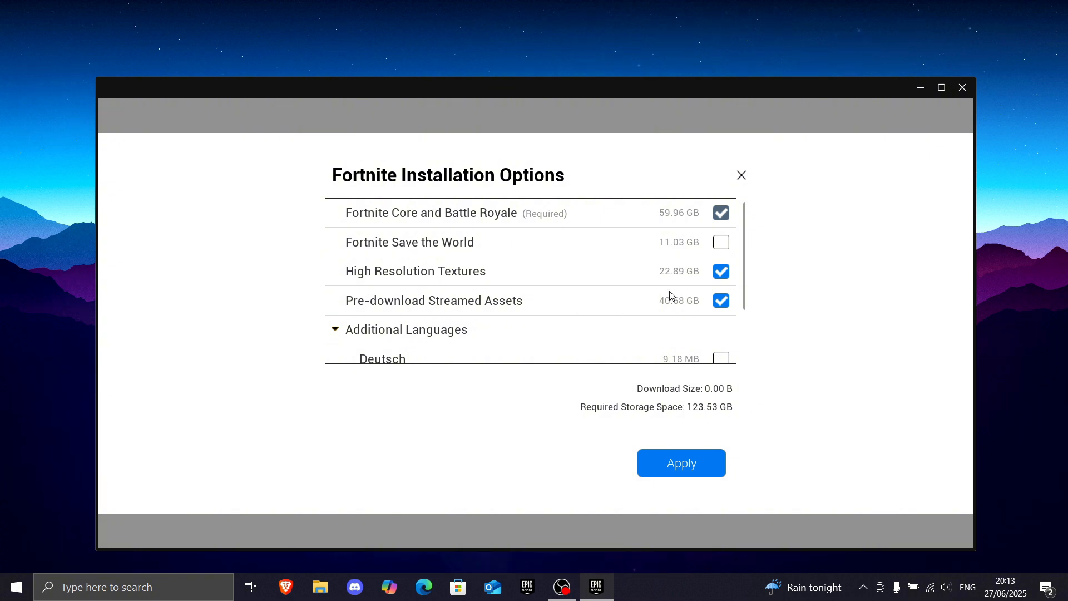
mouse_move(334, 304)
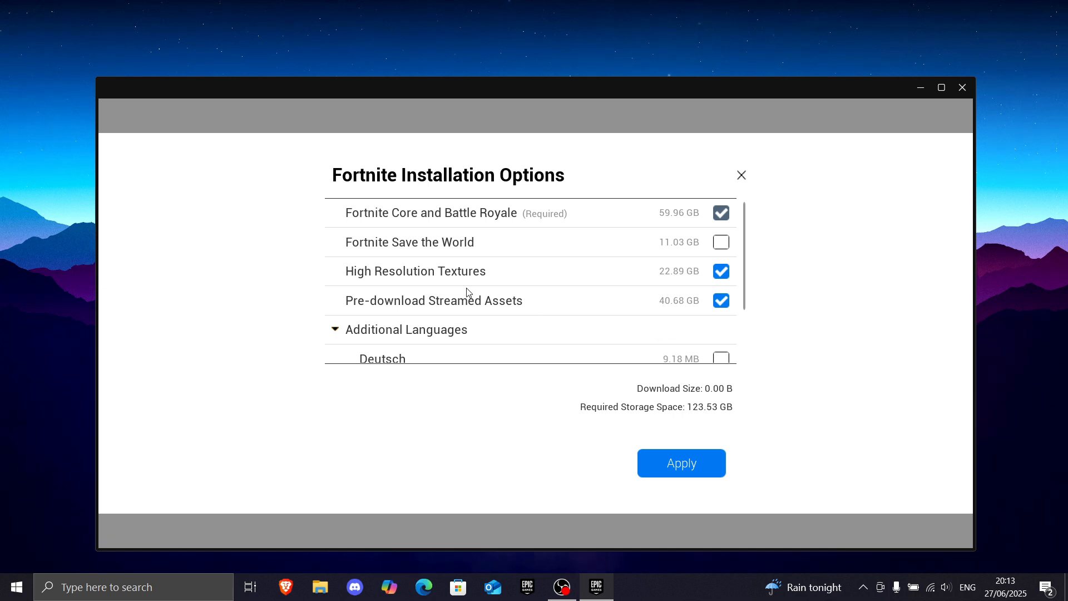
Step: Minimize the launcher and search 'ultimate pre' in Brave
left_click(740, 175)
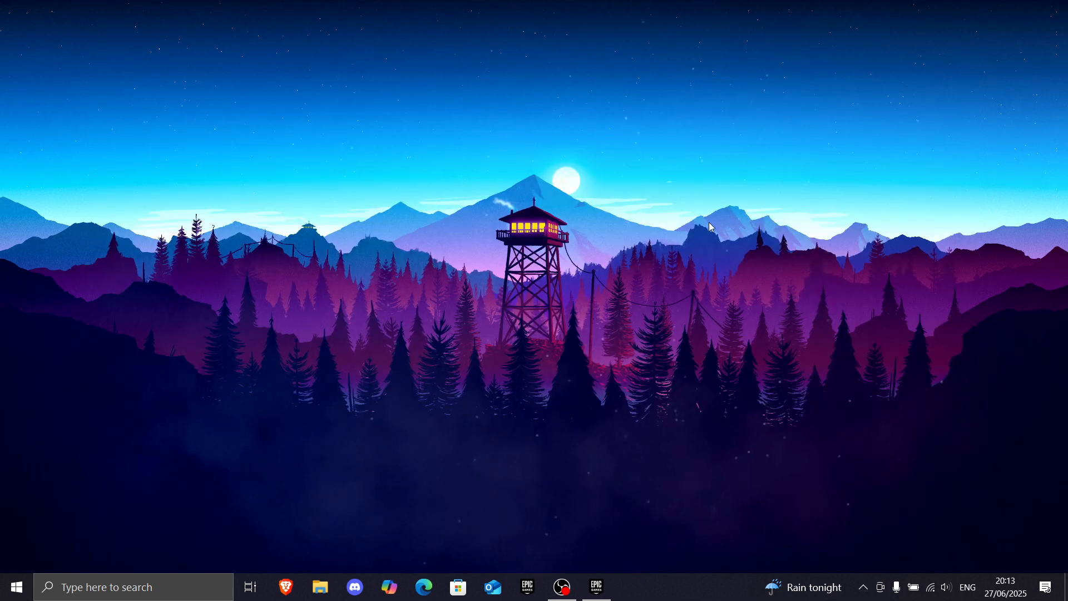
mouse_move(574, 161)
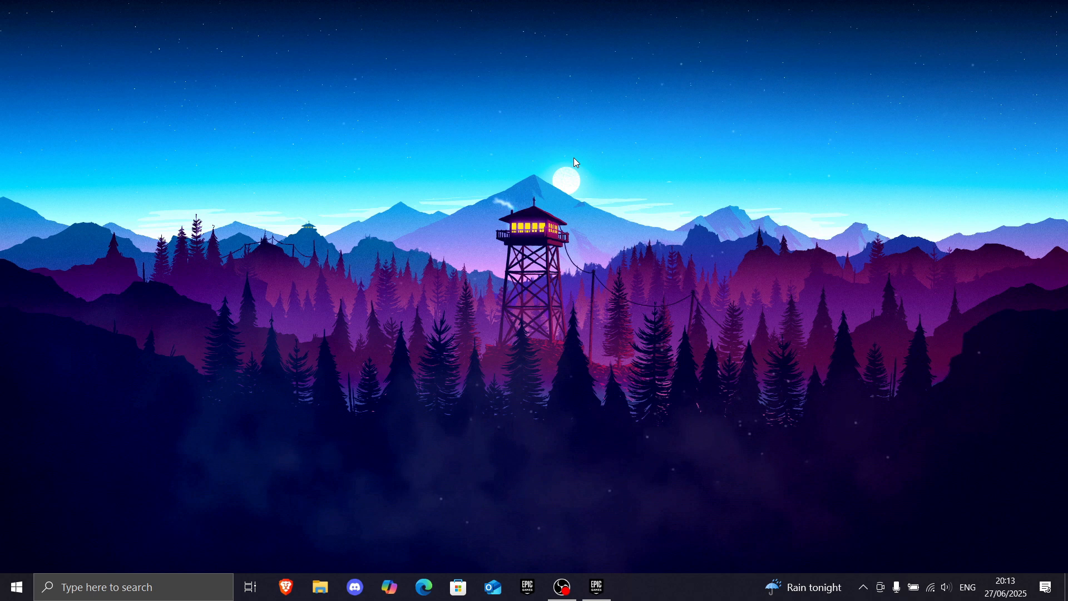
left_click(285, 586)
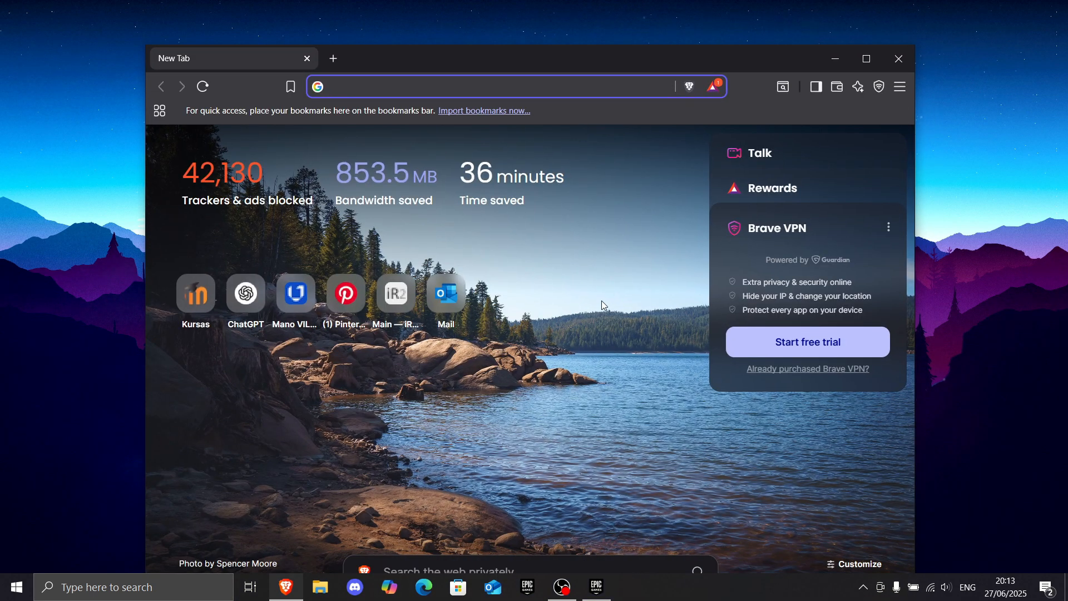
type("ultimate pre")
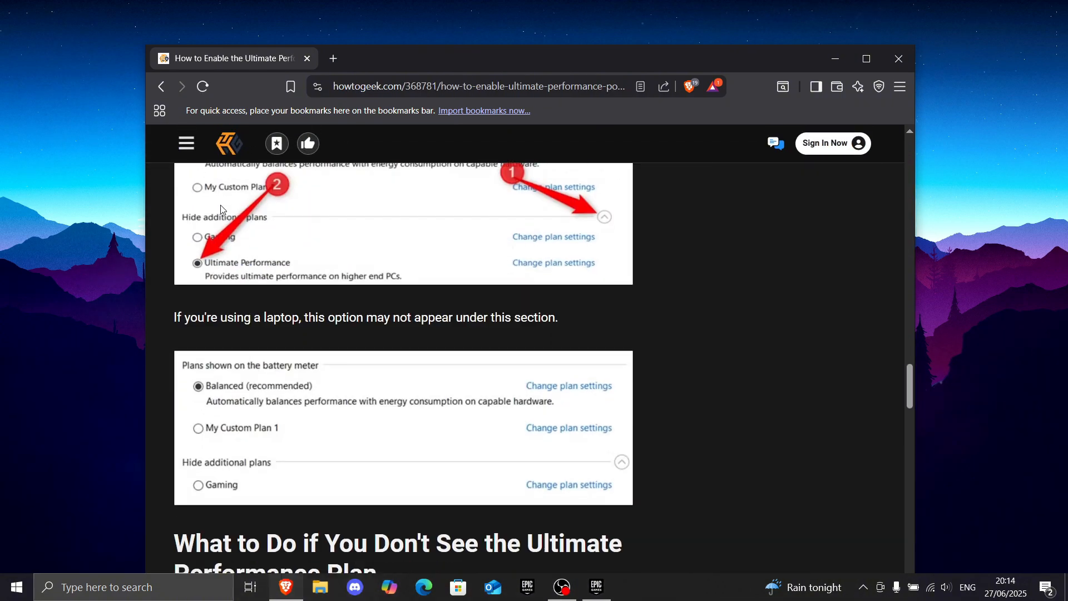
Step: Scroll the How-To Geek Ultimate Performance guide to the powercfg command
scroll("down", 3)
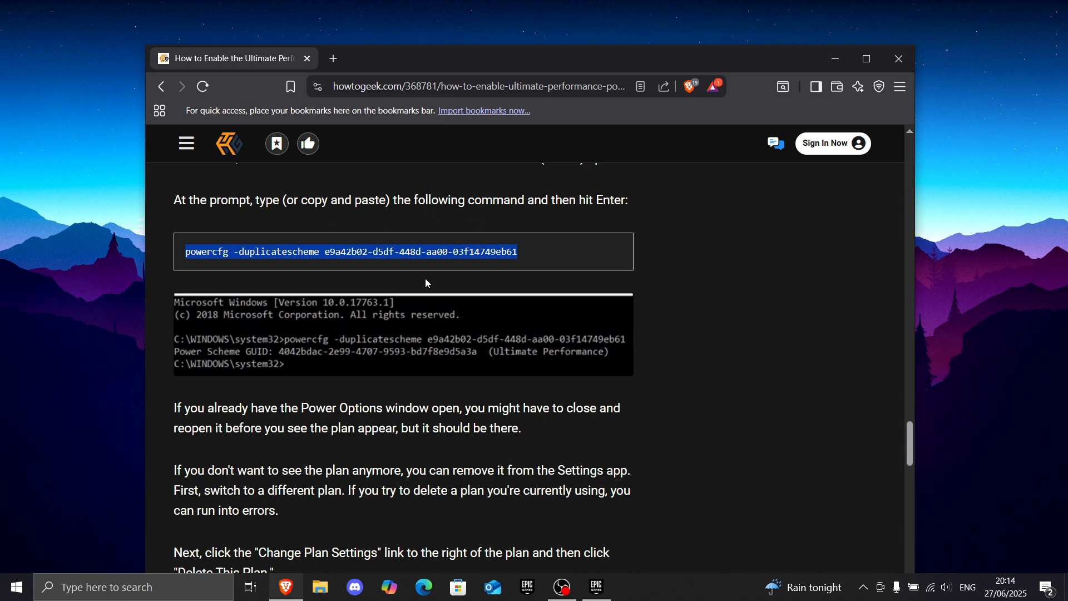
scroll("down", 3)
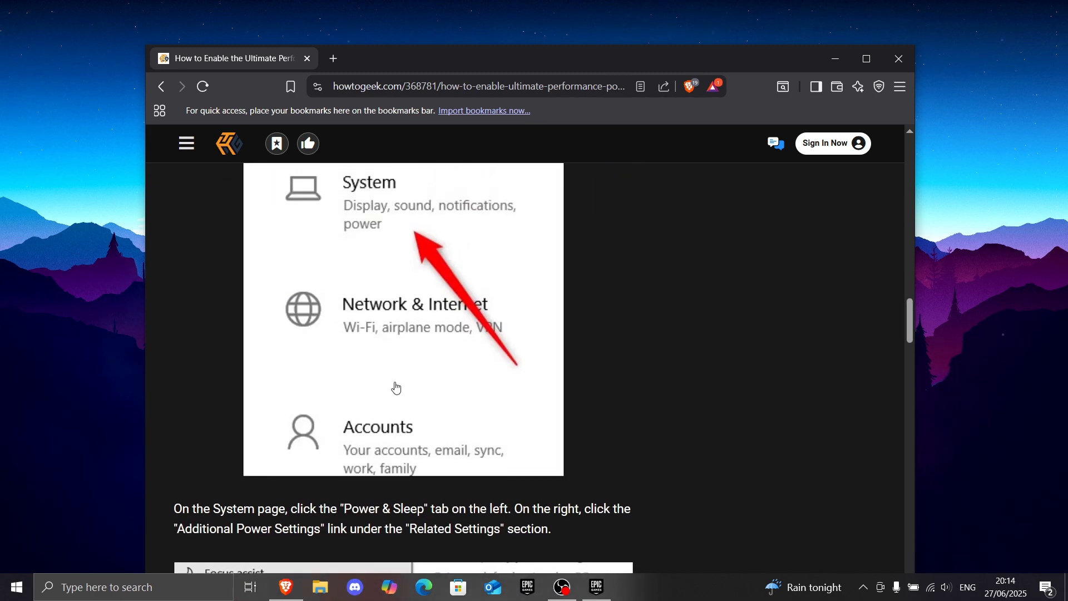
scroll("down", 3)
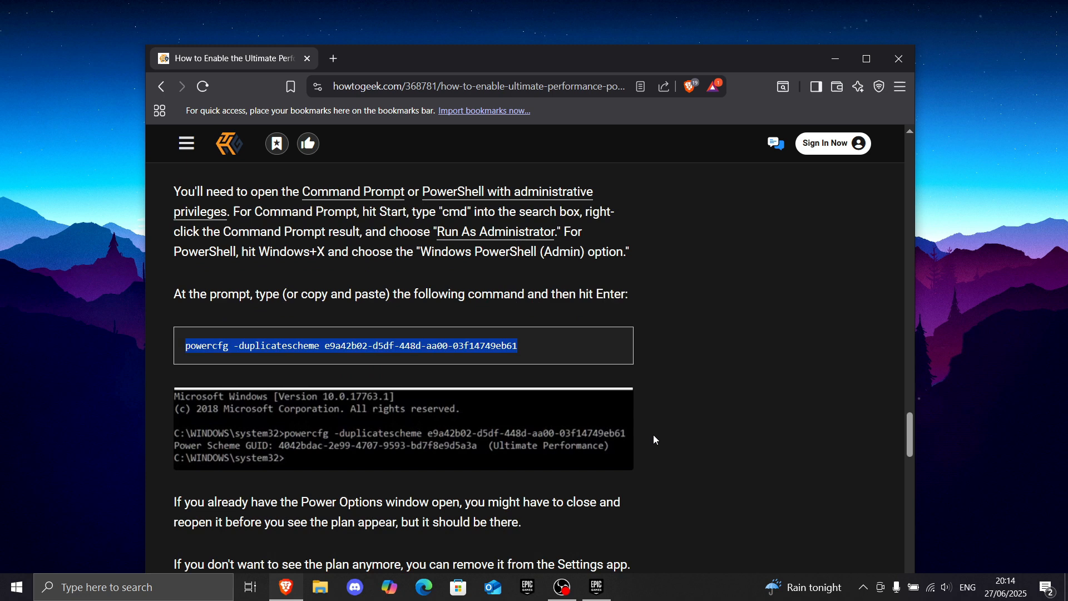
scroll("down", 3)
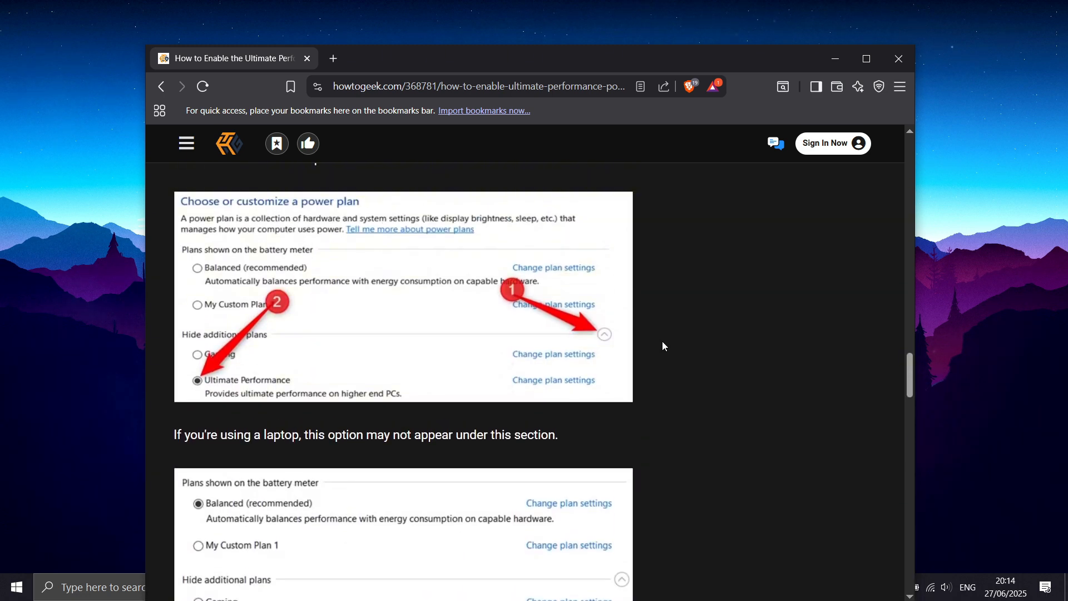
scroll("up", 3)
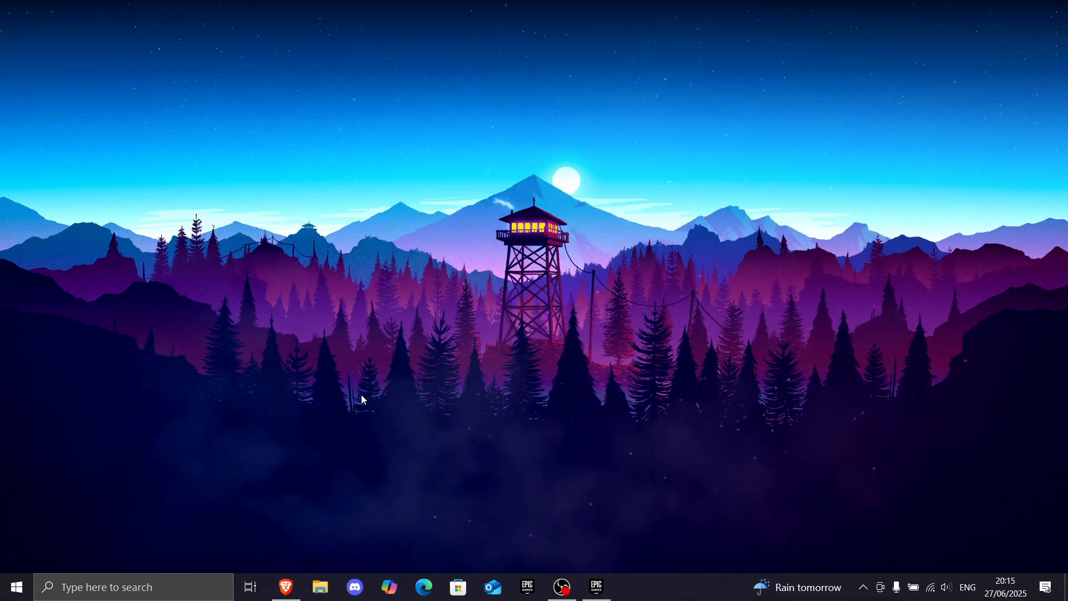
Step: Run powercfg -duplicatescheme in an administrator Command Prompt opened via 'cmd' search
left_click(48, 586)
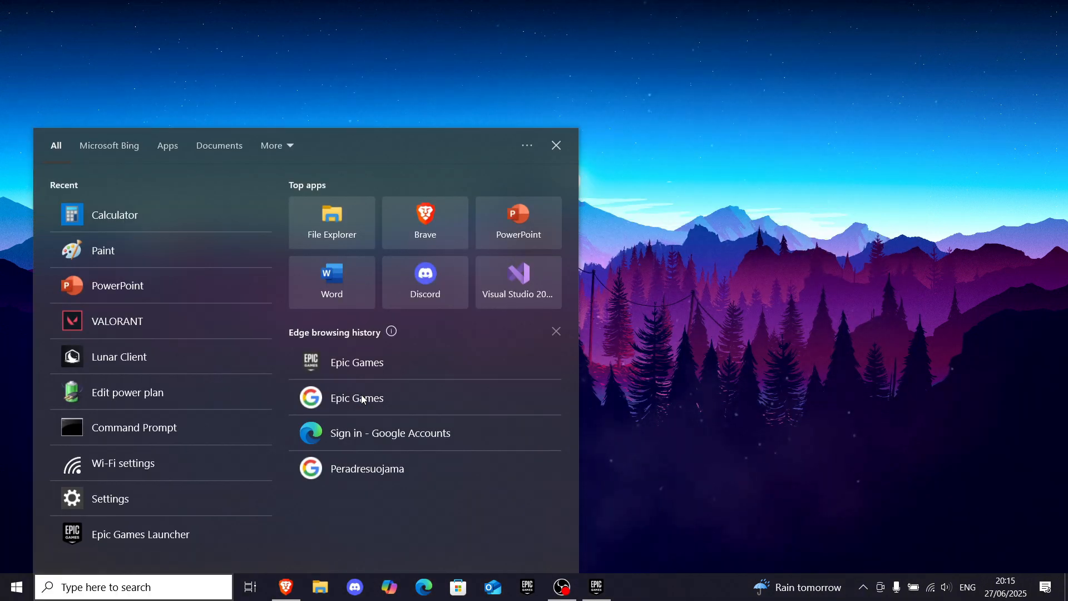
type("cmd")
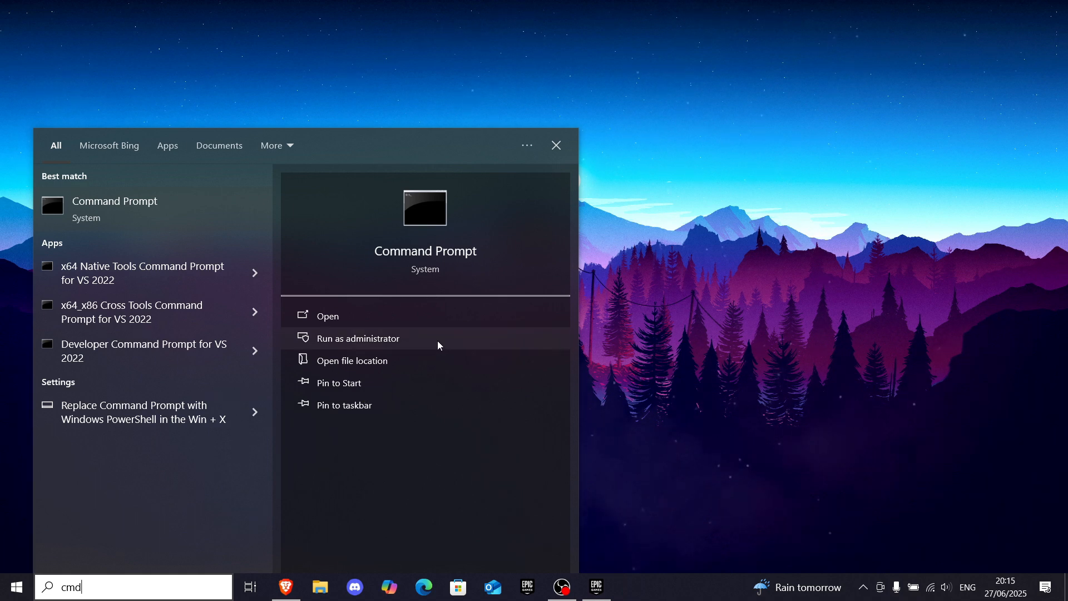
left_click(358, 338)
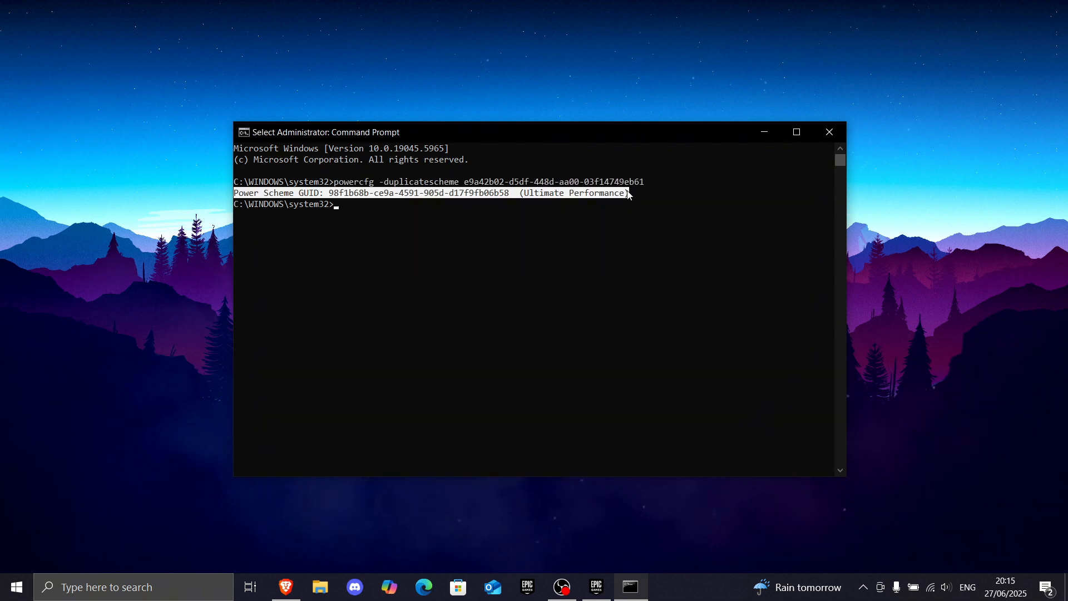
left_click(16, 586)
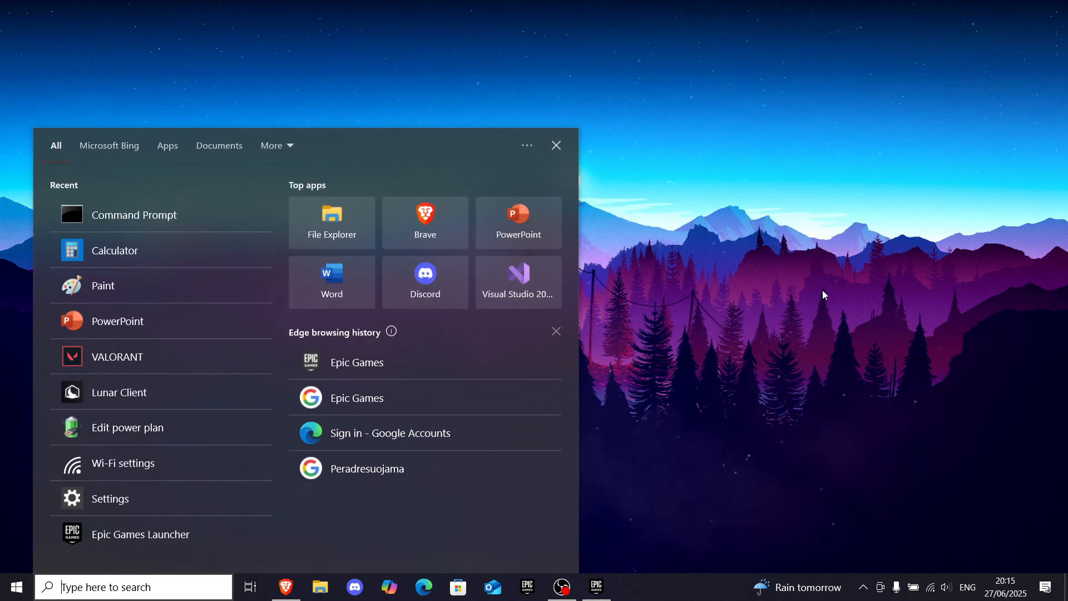
Step: Open 'edit power plan' settings for Ultimate Performance, then go up to Power Options
type("edit power plan")
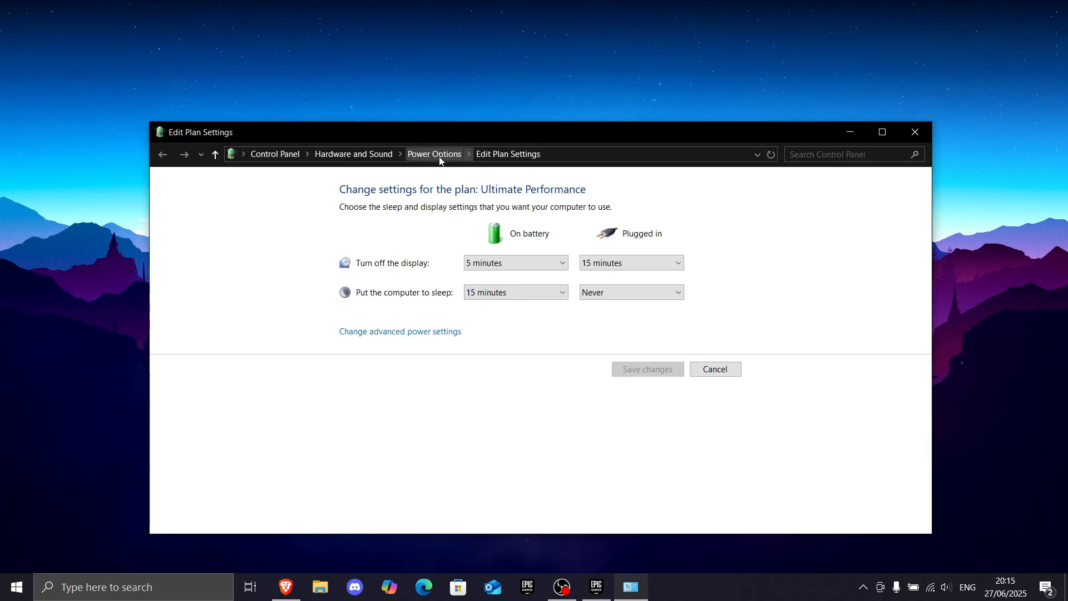
left_click(434, 153)
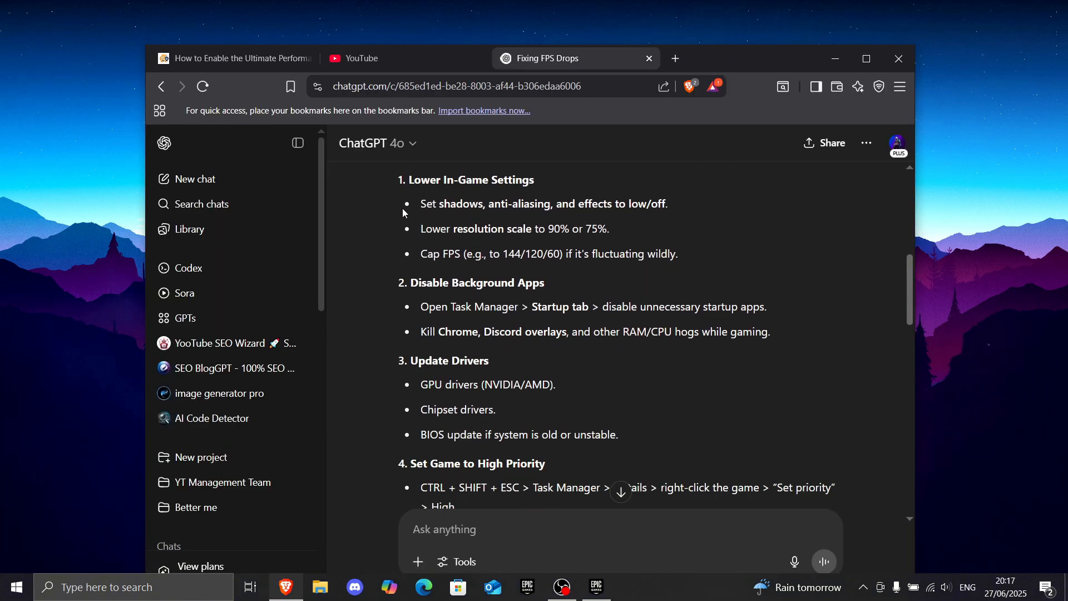
Step: Read ChatGPT's FPS-drop tips, highlighting in-game settings and NVIDIA driver updates
left_click_drag(399, 179, 679, 254)
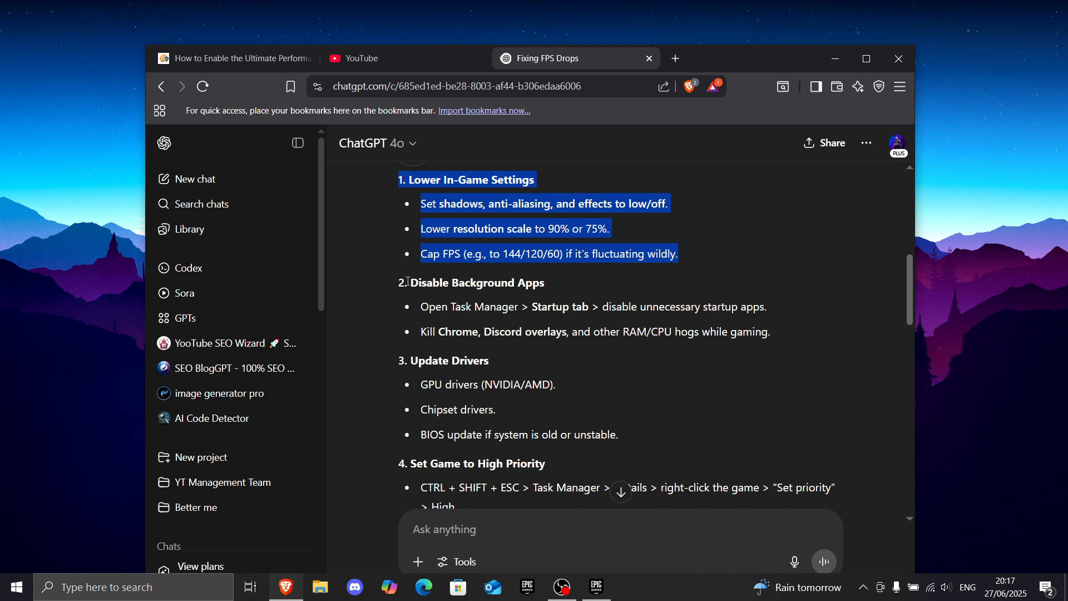
scroll("down", 3)
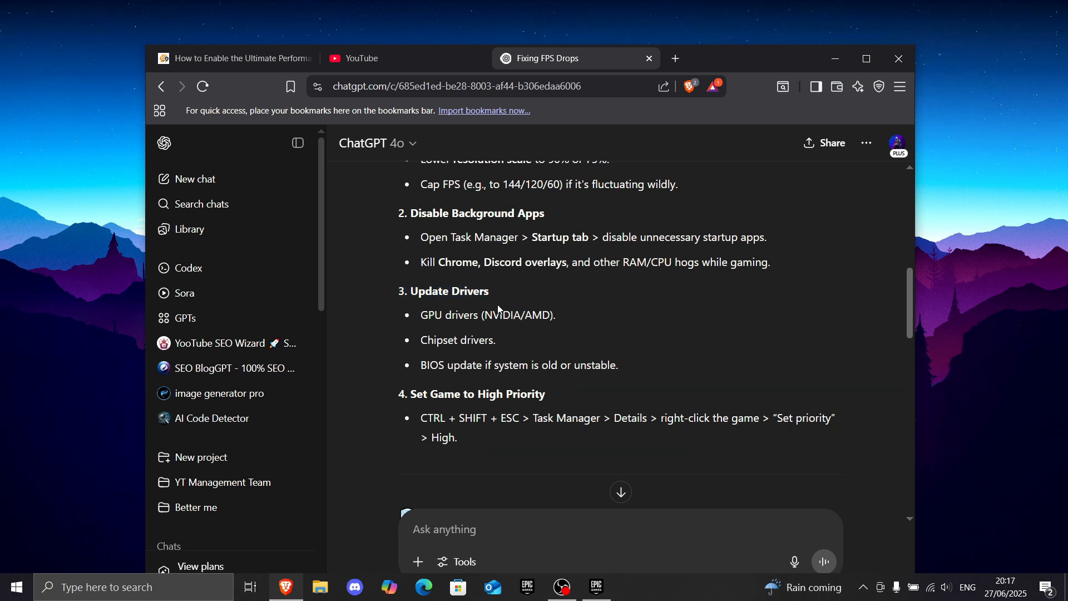
double_click(502, 315)
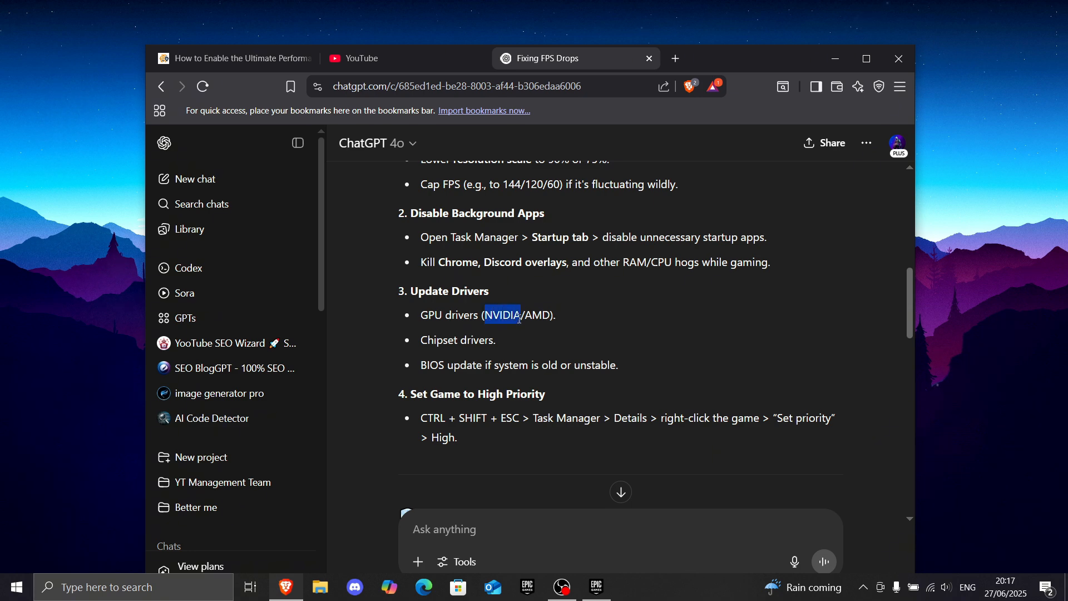
left_click(675, 59)
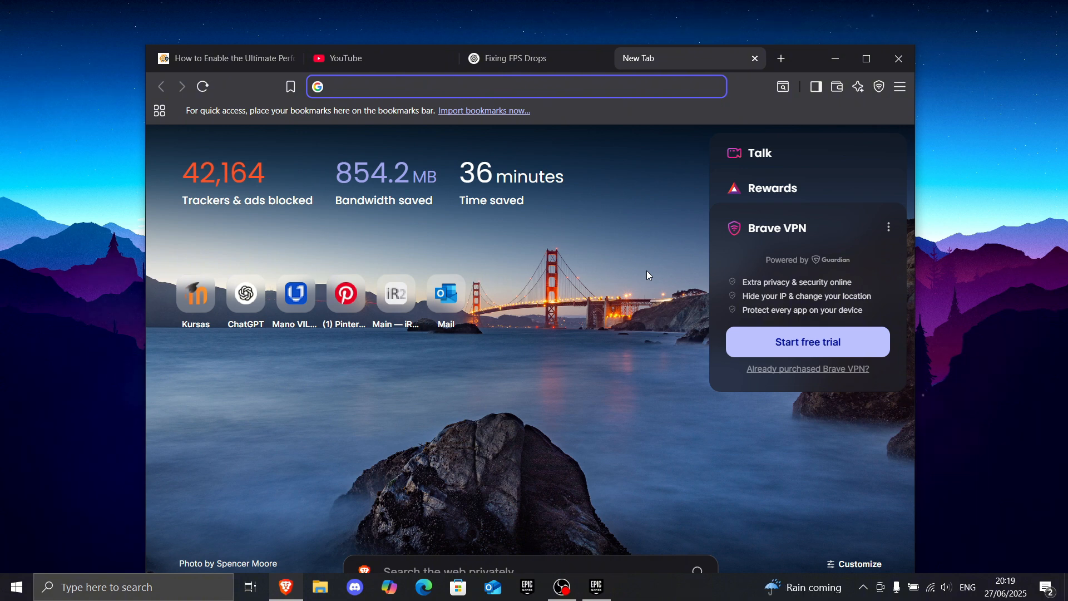
Step: Open the NVIDIA app's Drivers page and review Game Ready Driver 576.80 release notes
type("nvidia app")
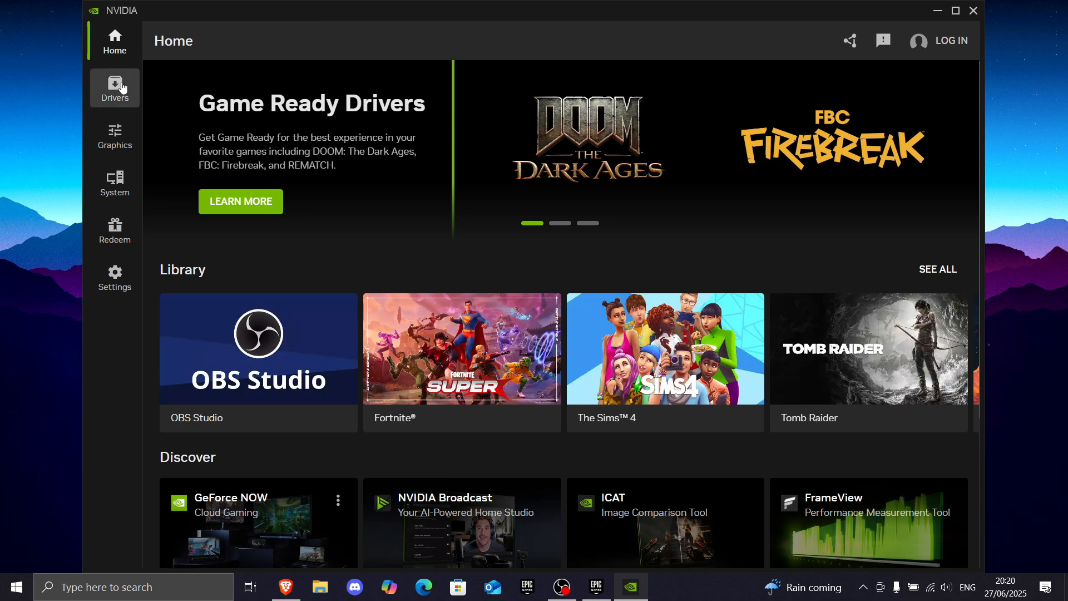
left_click(115, 87)
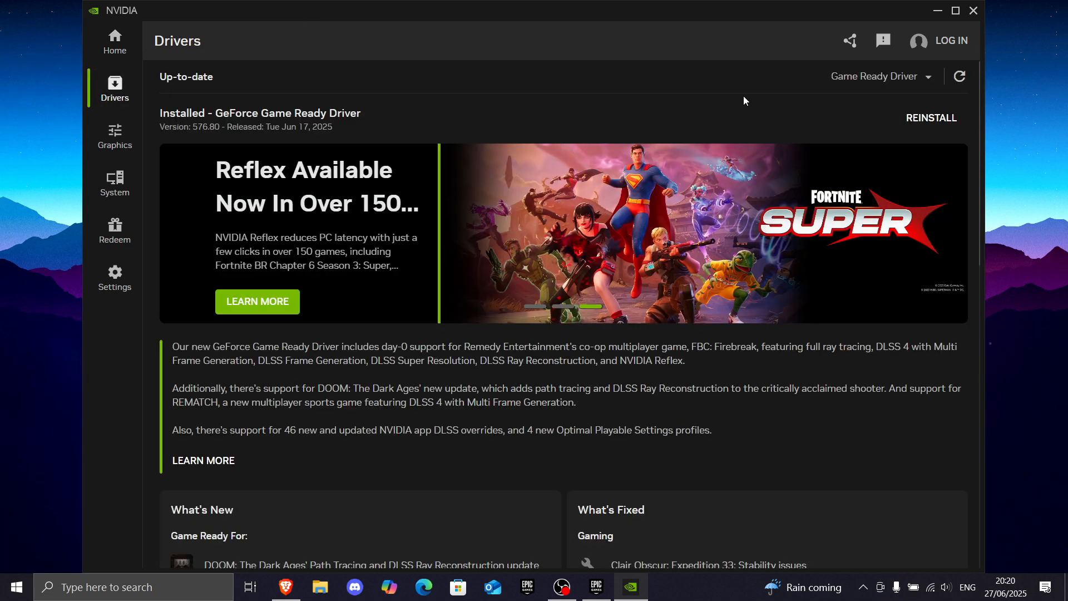
mouse_move(959, 75)
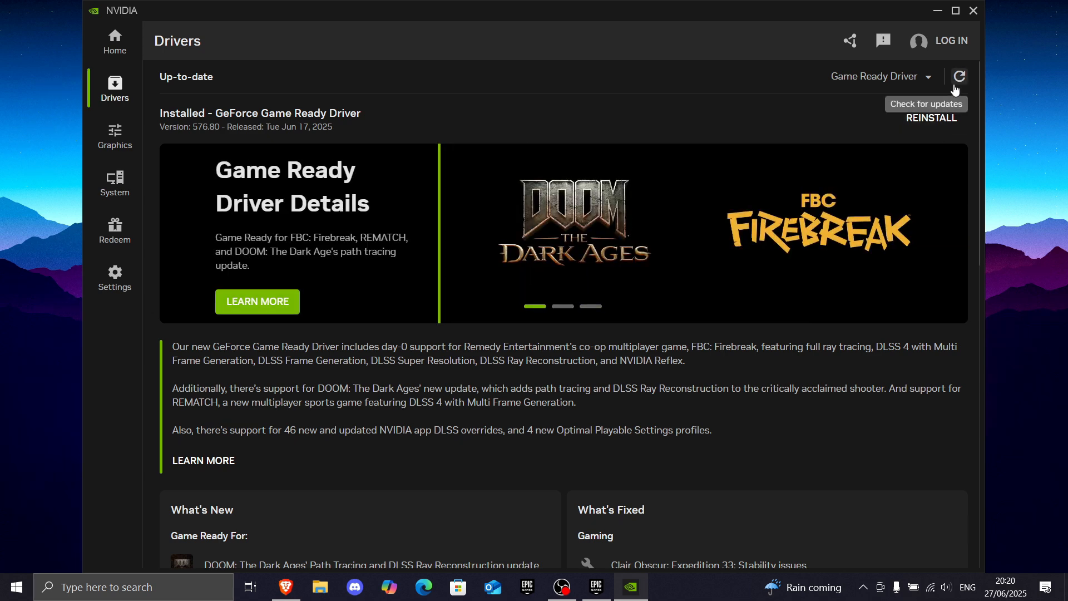
scroll("down", 3)
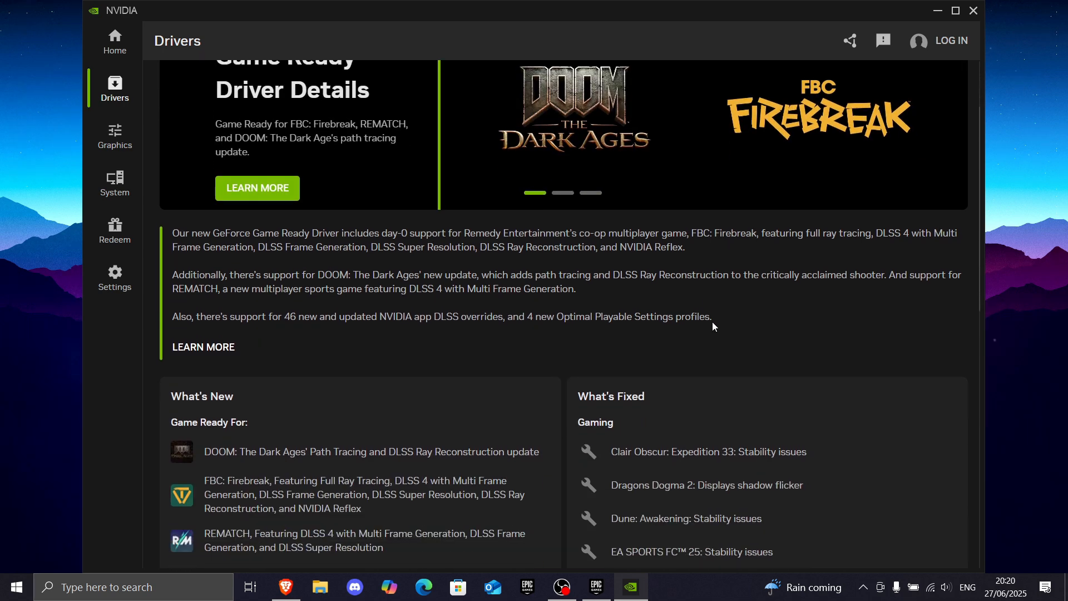